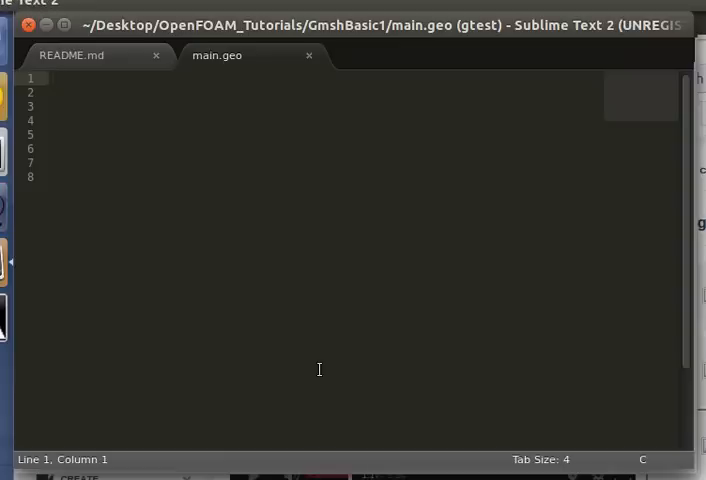
mouse_move(332, 372)
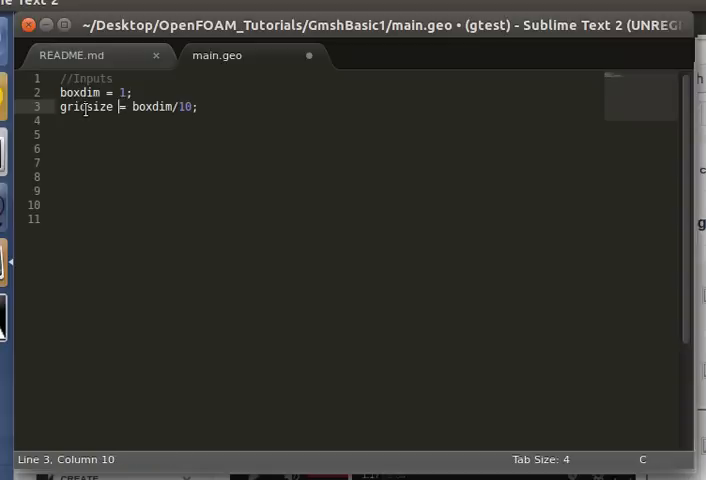
Define Point(1) at {0,0,0} through Point(4) at {0,boxdim,0} with gridsize spacing and save main.geo
text(Point(1) = {0,0,0,gridsize};)
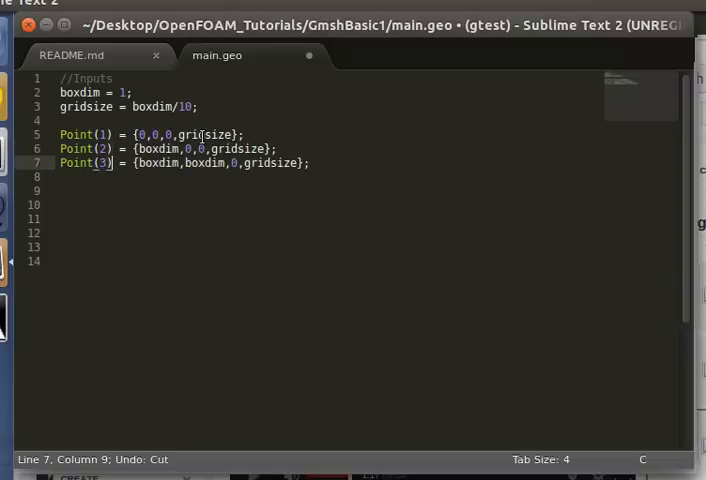
text(Point(4) = {0,boxdim,0,gridsize};)
click(192, 218)
text(Point(6) = {2*boxdim,boxdim,0,gridsize};)
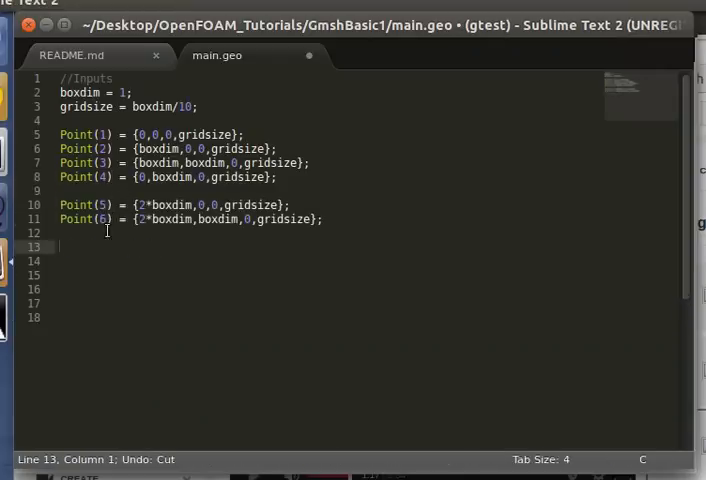
key(ctrl+s)
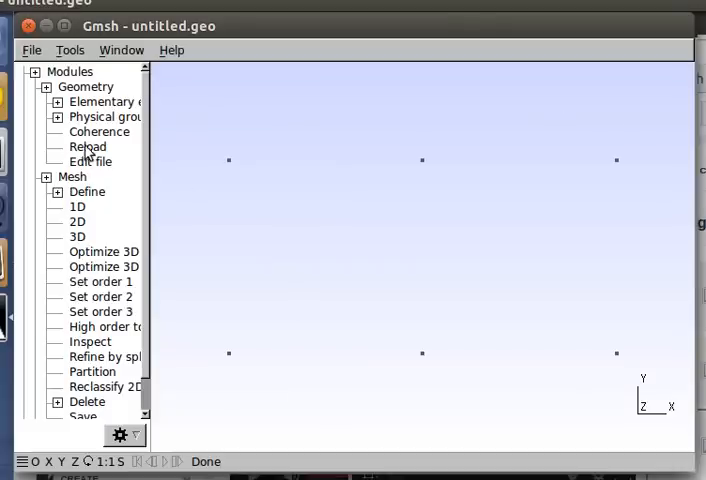
mouse_move(410, 218)
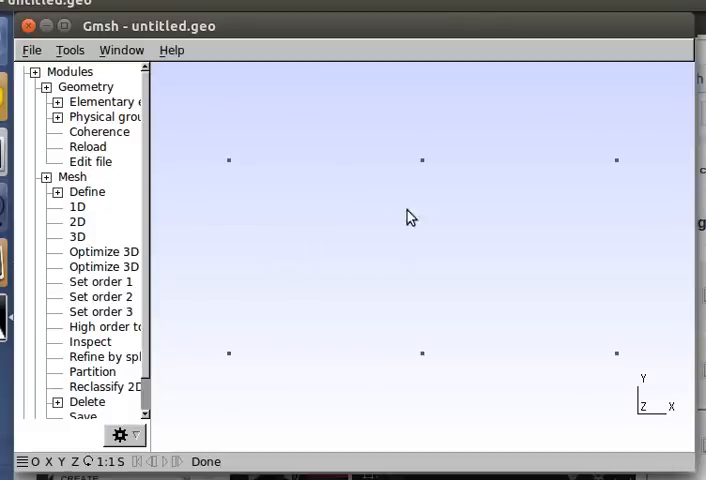
mouse_move(164, 378)
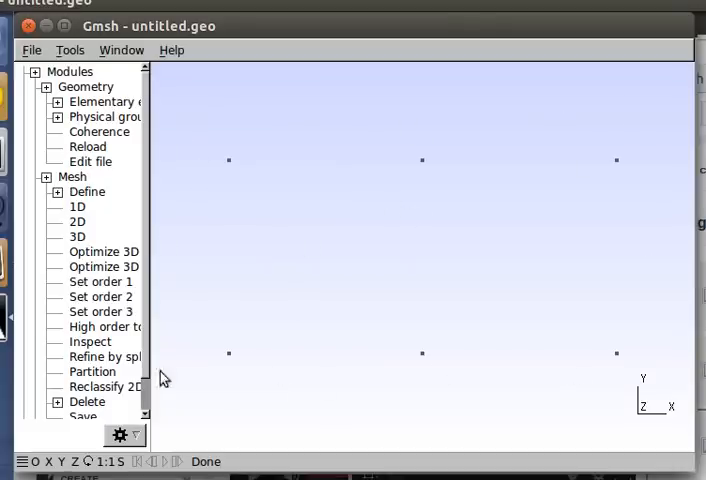
mouse_move(392, 234)
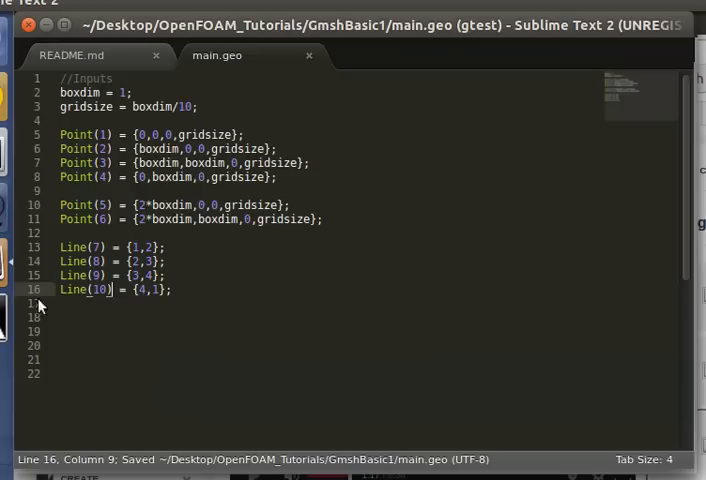
Add Line(11) = {2,5}, Line(13) = {6,3} and Line Loop(15) = {11,12,13,-8} for the right box
text(Line(11) = {2,5};)
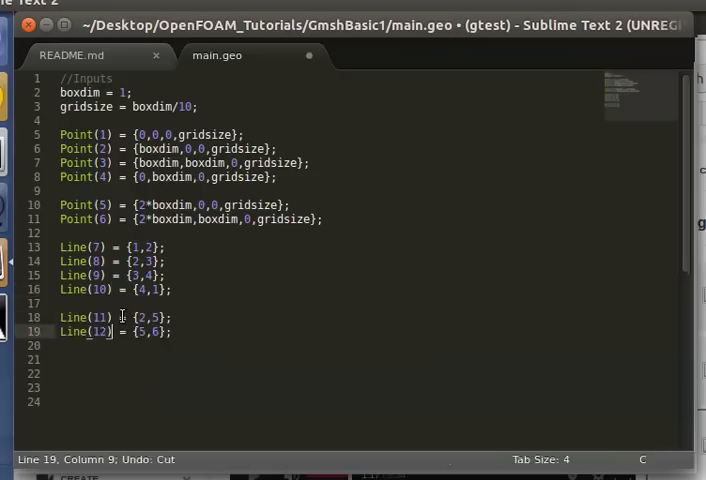
text(Line(13) = {6,3};)
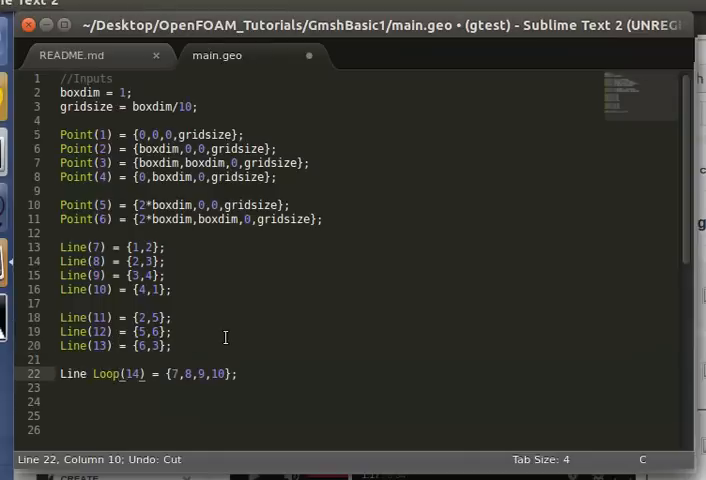
text(Line Loop(15) = {11,12,13,-8};)
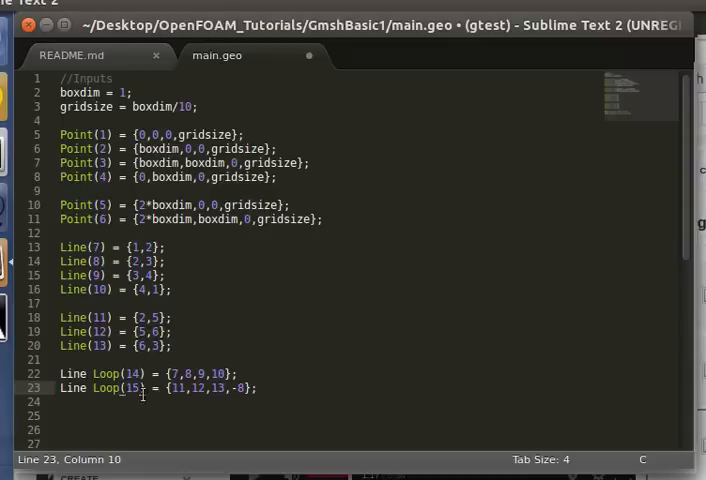
mouse_move(196, 404)
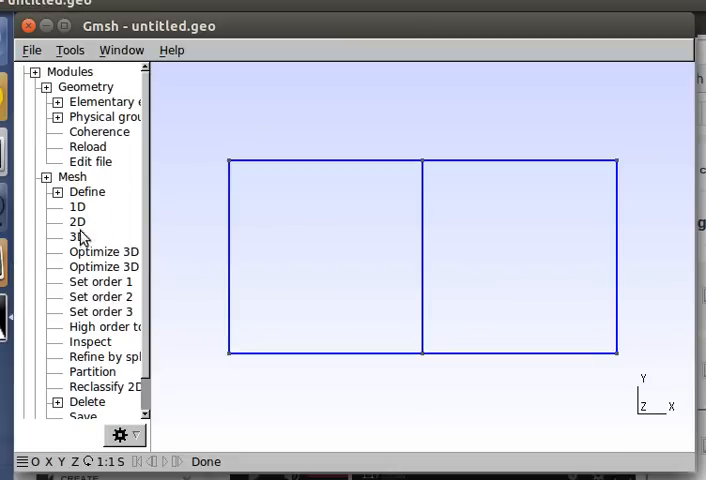
Generate the 2D triangle mesh of both boxes in Gmsh
click(76, 220)
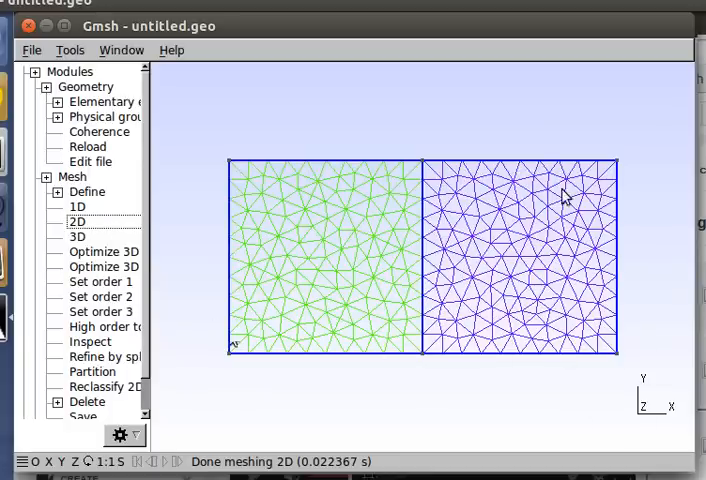
mouse_move(76, 360)
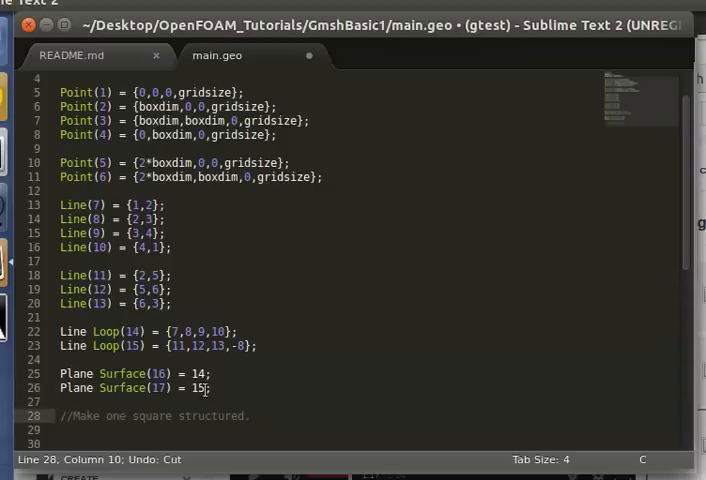
Make lines 7–10 transfinite with boxdim/gridsize divisions and Surface{16} transfinite, then save
scroll(down, 3)
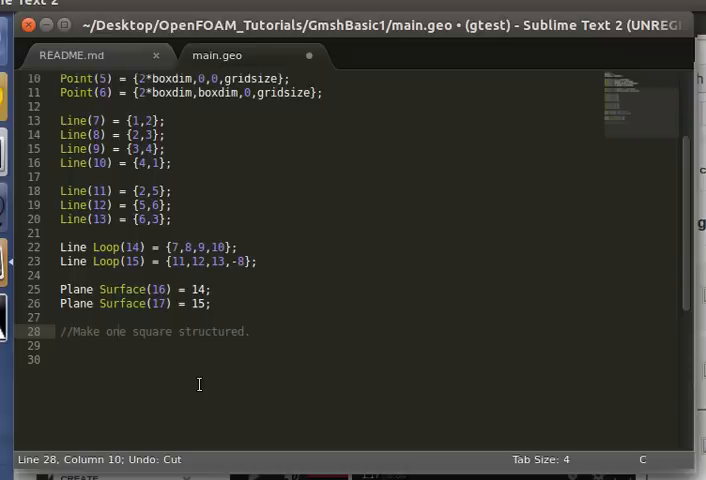
text(Transfinite Line{7,8,9,10} = boxdim/gridsize;)
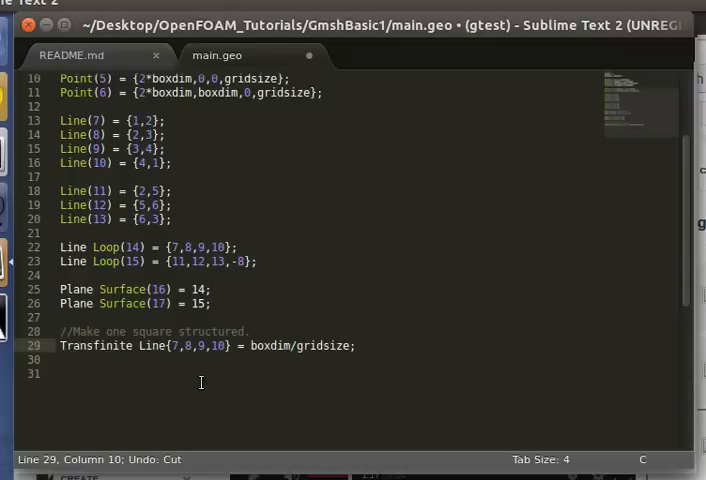
text(Transfinite Surface{16};)
click(208, 372)
text(Recombine Surface{16};)
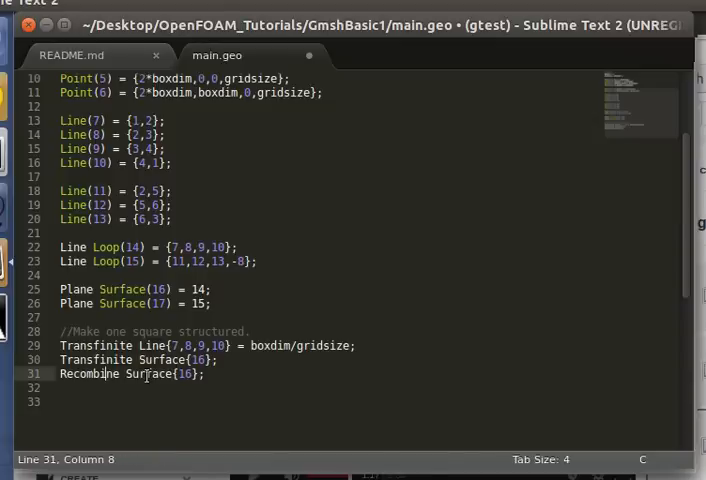
key(ctrl+s)
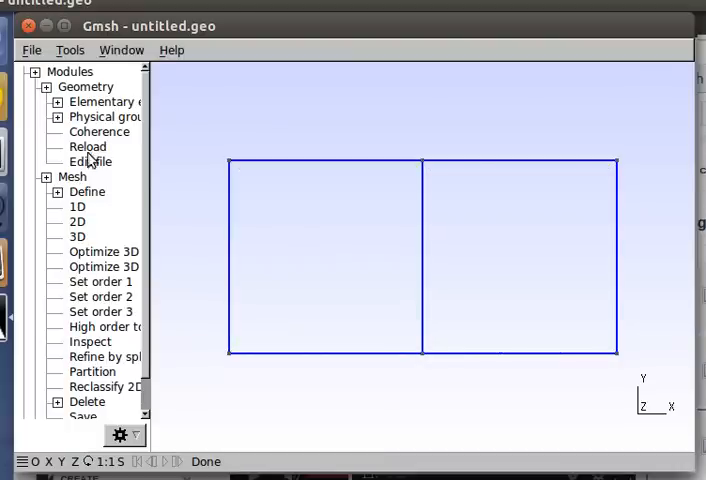
Regenerate the 2D mesh so the left box shows a structured quad grid beside right-box triangles
click(76, 220)
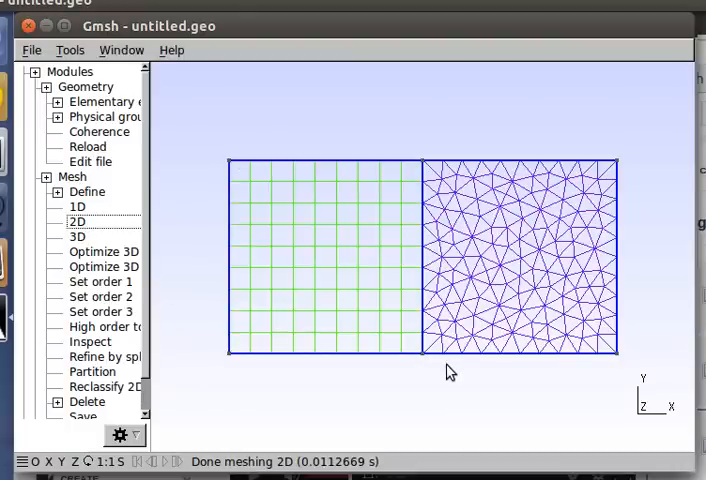
mouse_move(390, 320)
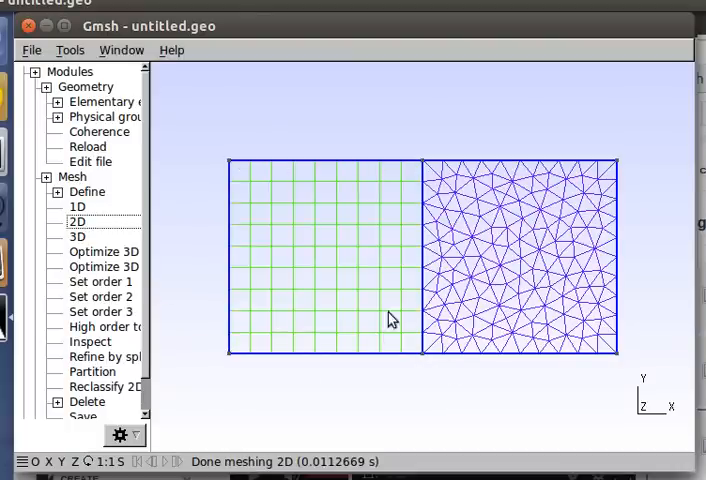
mouse_move(276, 210)
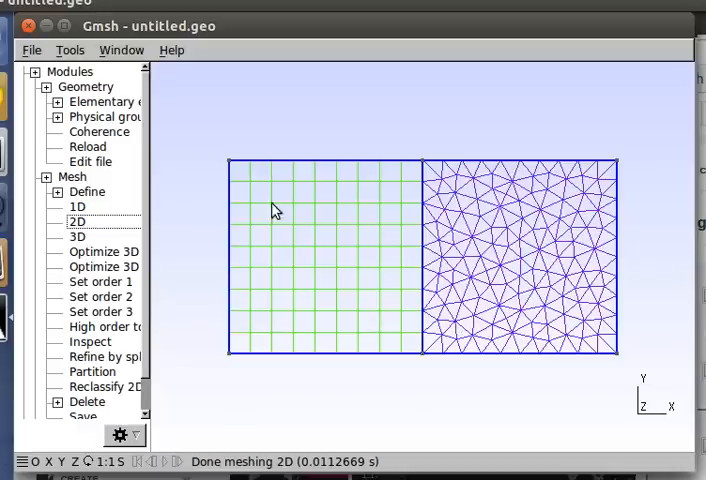
mouse_move(432, 344)
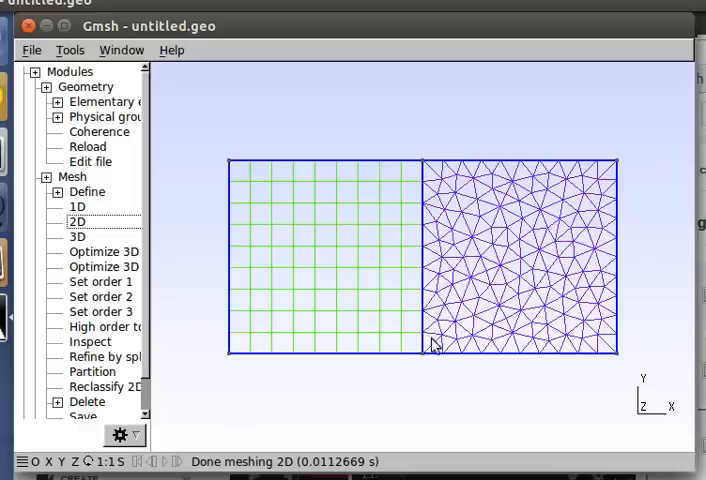
mouse_move(474, 264)
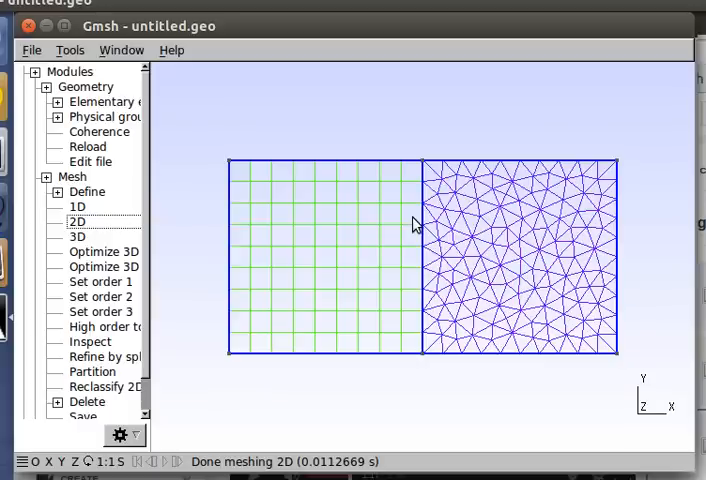
mouse_move(404, 240)
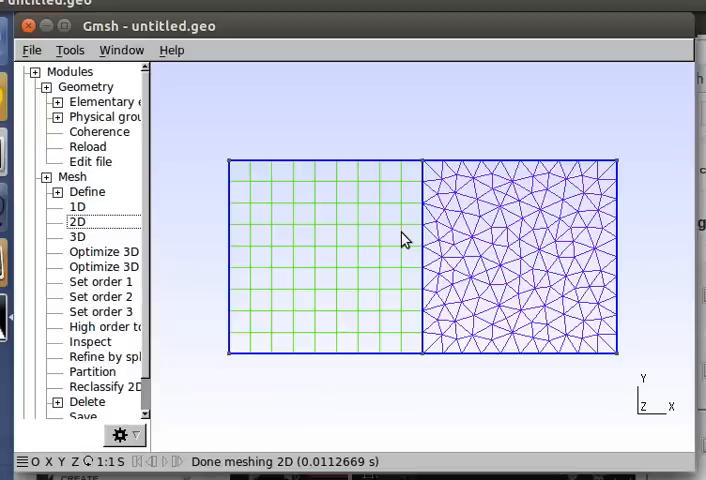
mouse_move(540, 416)
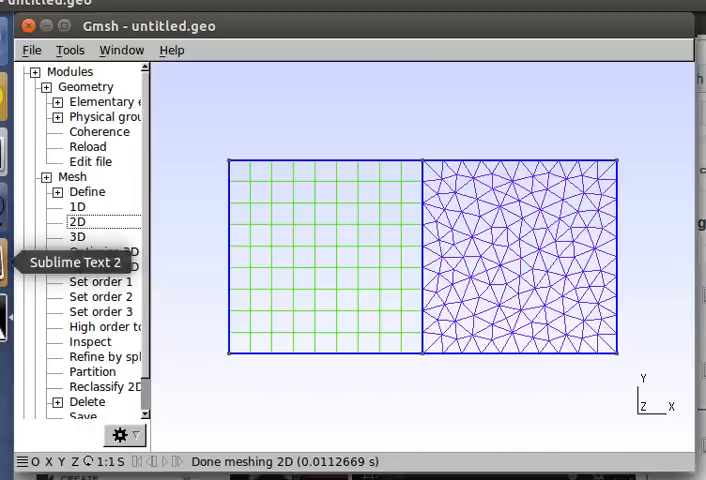
click(72, 260)
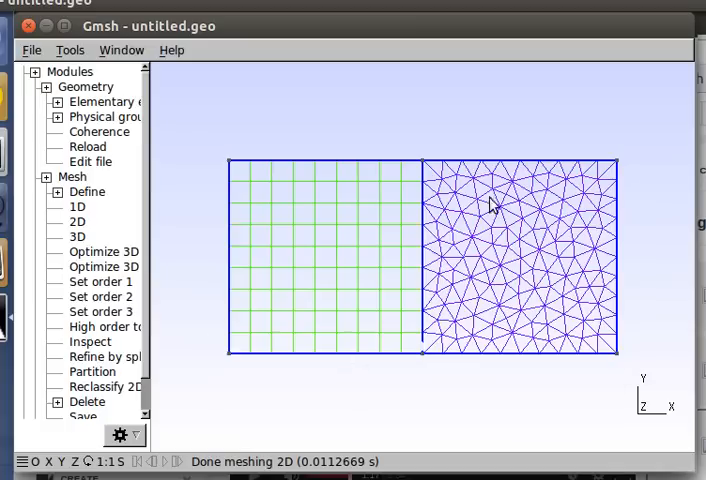
mouse_move(424, 212)
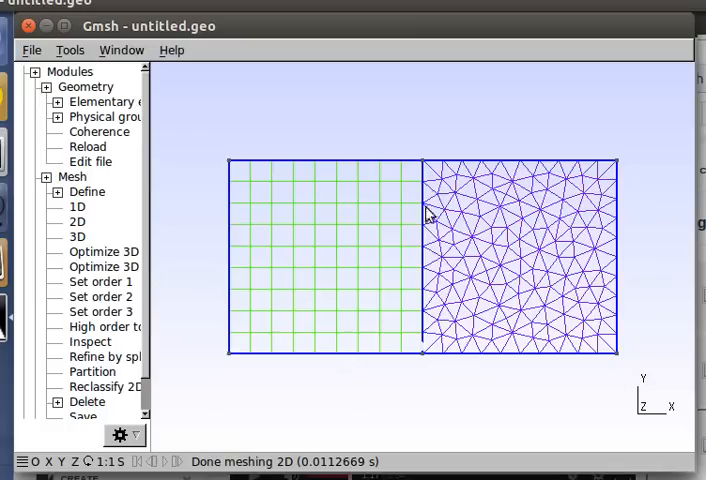
mouse_move(390, 196)
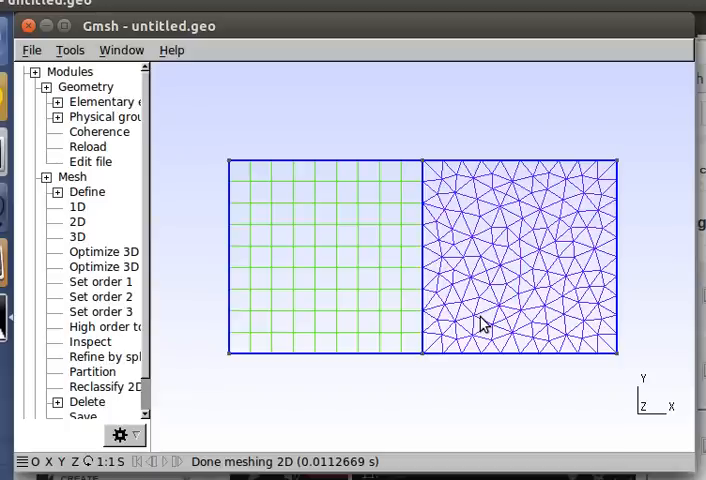
mouse_move(216, 336)
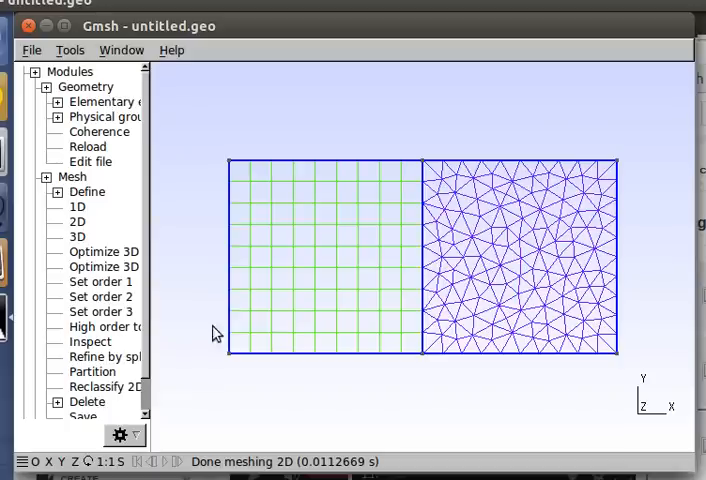
mouse_move(8, 262)
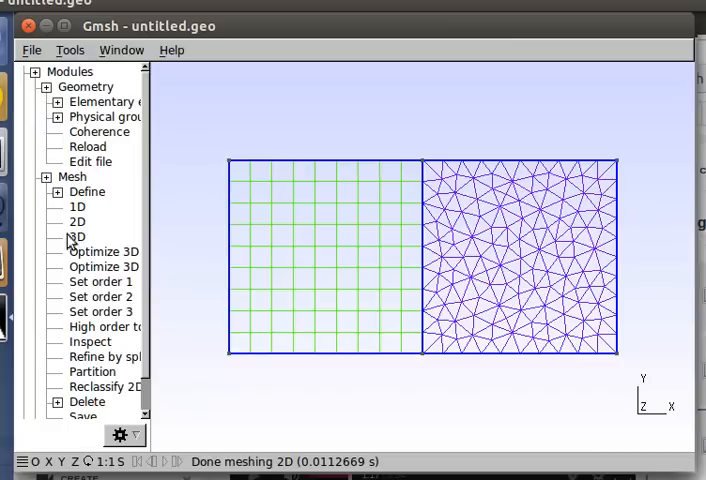
Remesh in 2D so the right box fills with recombined unstructured quadrilaterals
click(78, 222)
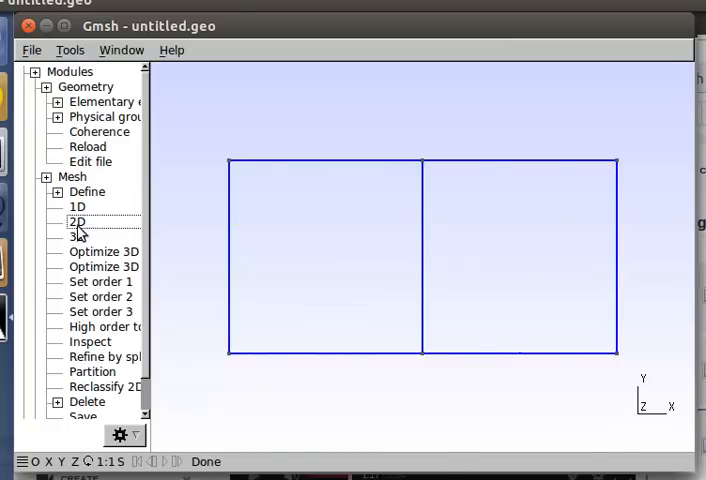
click(78, 220)
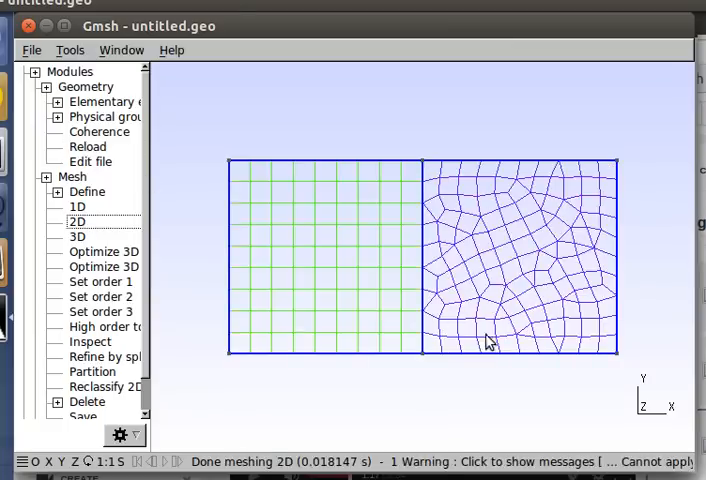
mouse_move(450, 236)
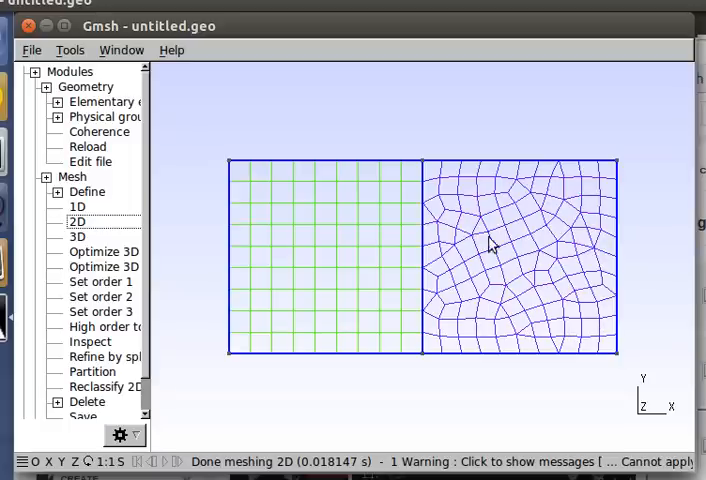
mouse_move(586, 290)
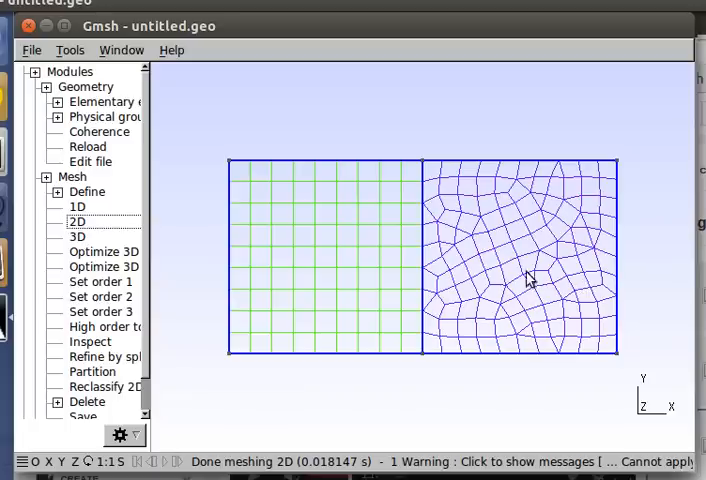
mouse_move(528, 288)
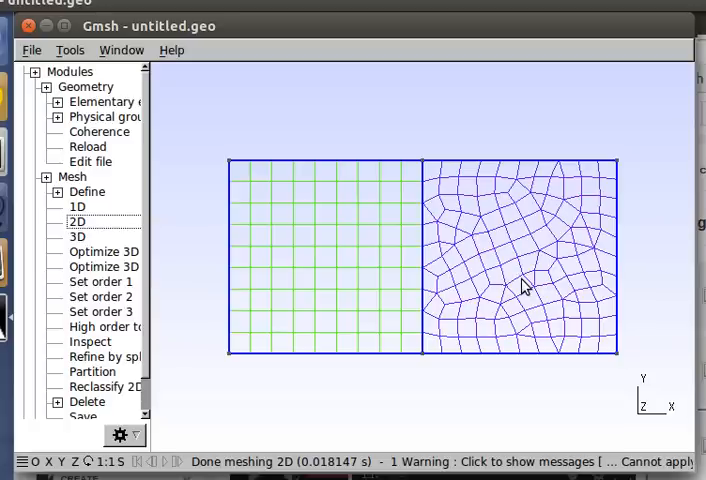
mouse_move(504, 292)
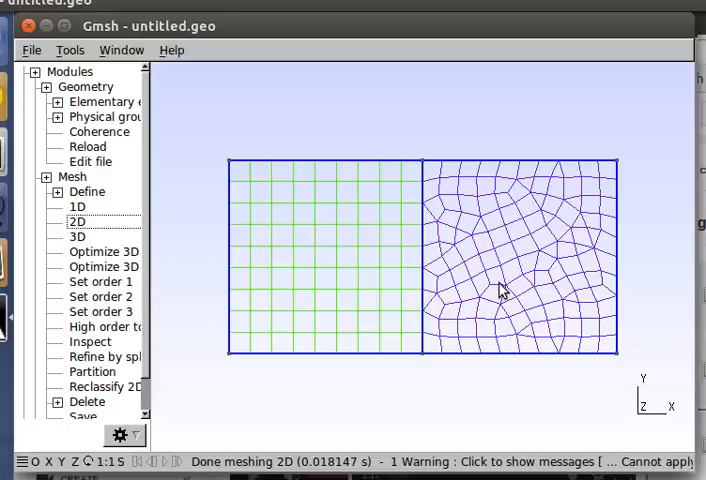
mouse_move(496, 300)
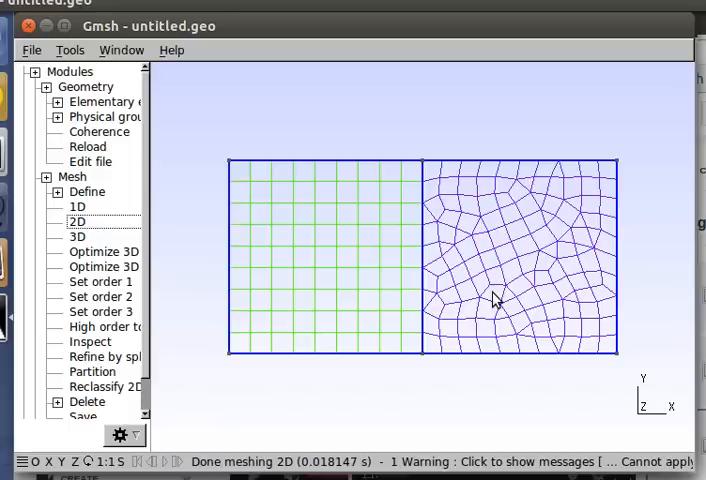
mouse_move(464, 360)
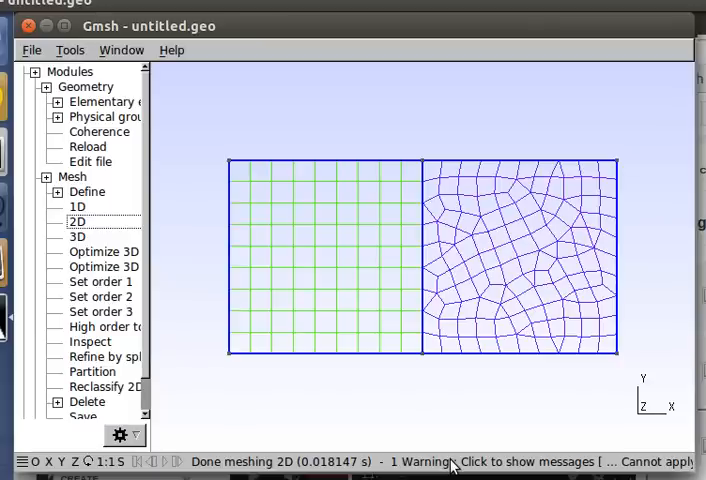
mouse_move(456, 192)
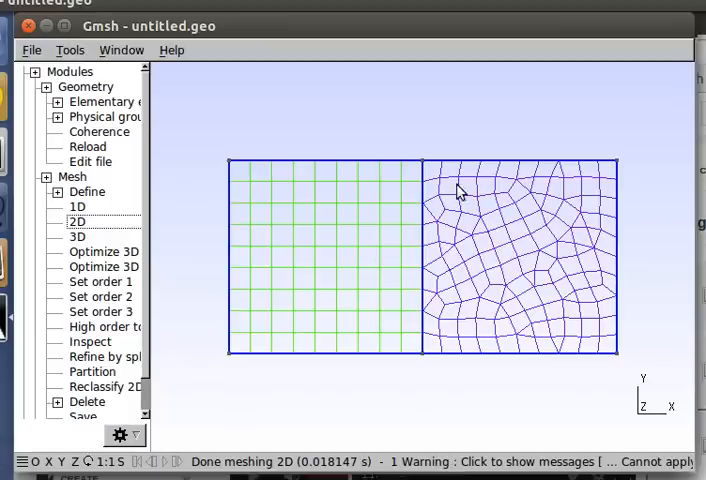
mouse_move(598, 314)
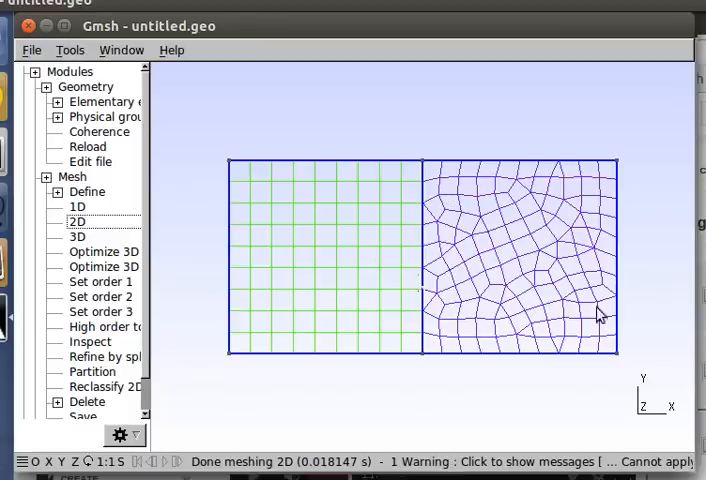
mouse_move(436, 308)
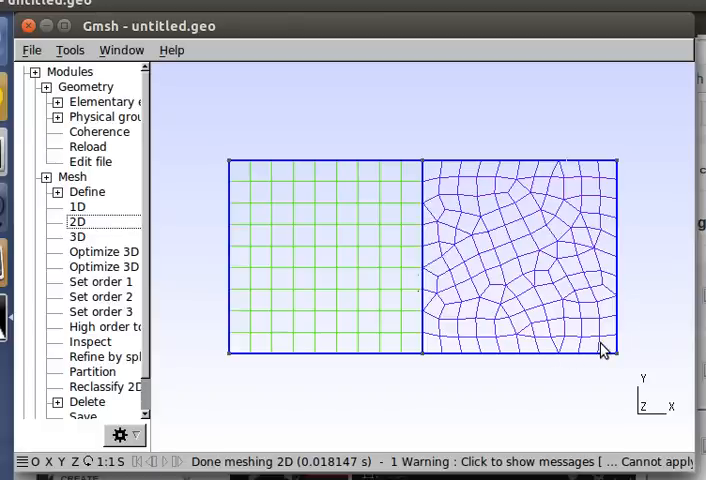
mouse_move(602, 216)
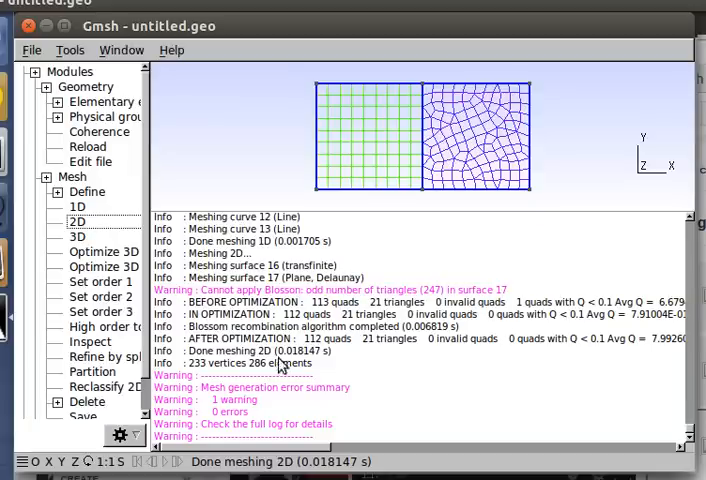
mouse_move(436, 152)
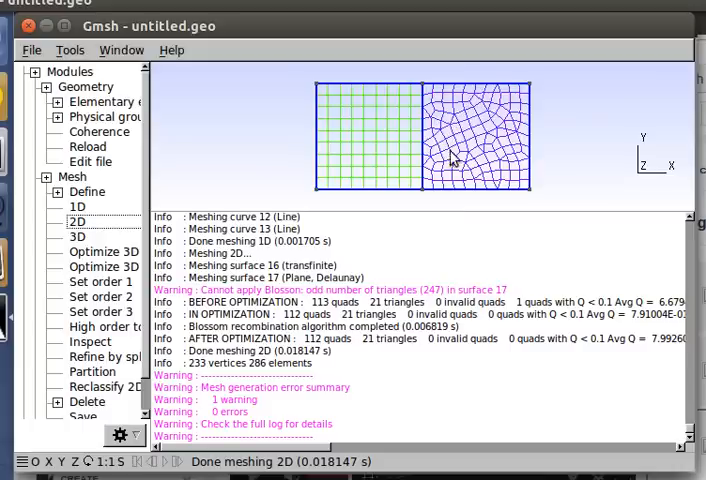
mouse_move(314, 284)
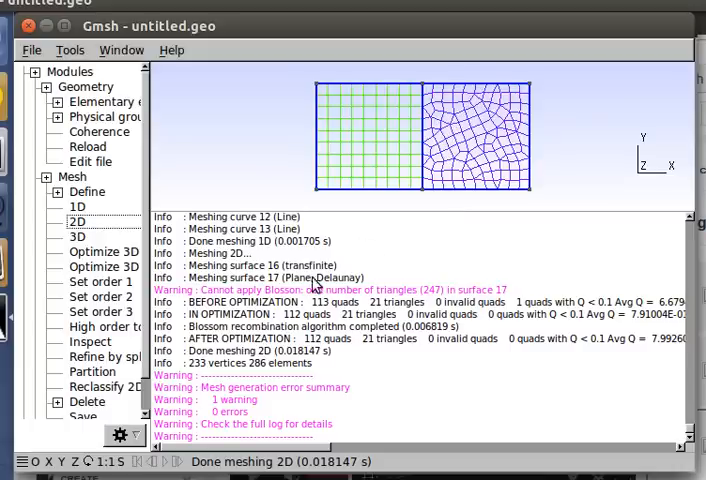
mouse_move(500, 368)
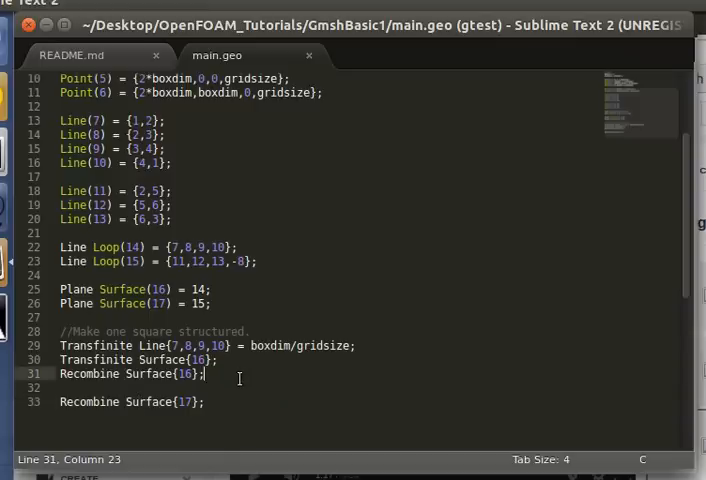
key(ctrl+s)
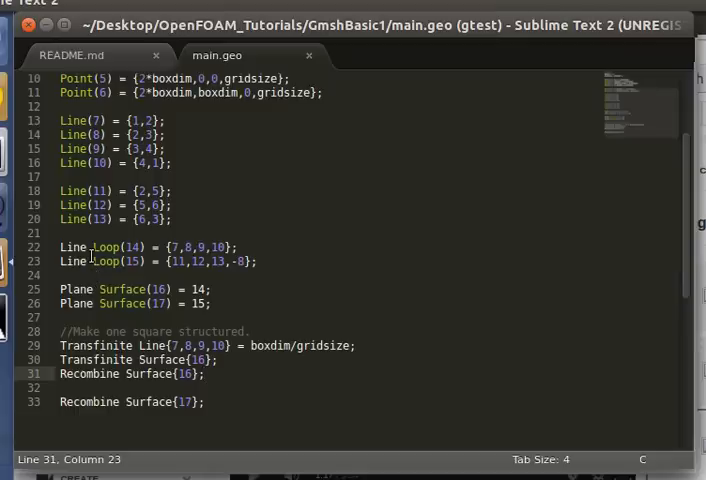
click(204, 372)
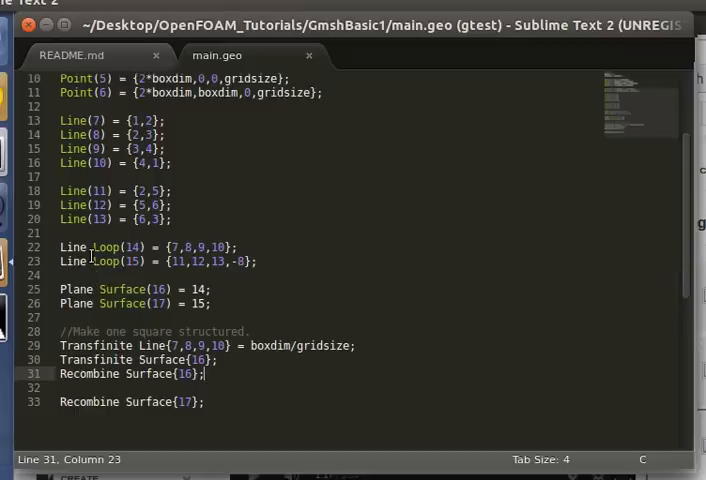